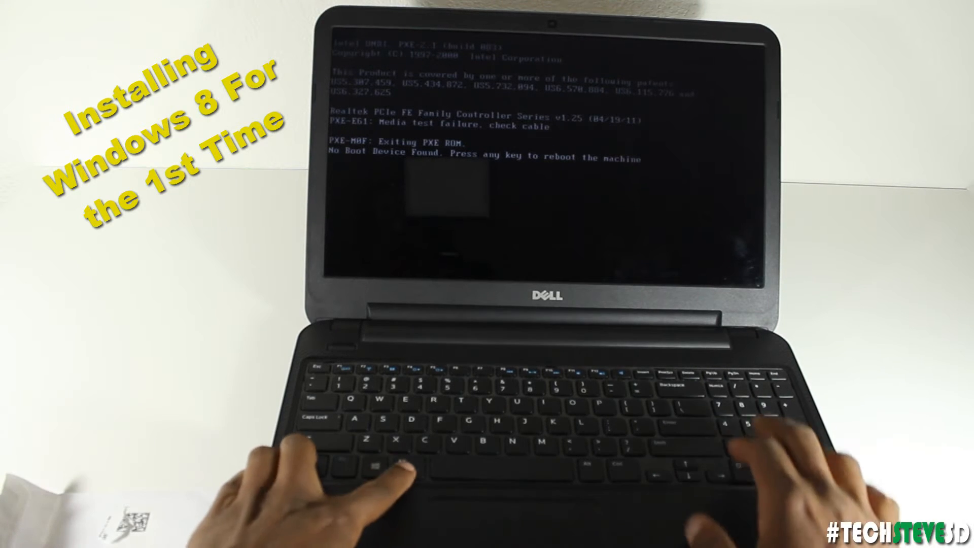
Step: Reboot the laptop and boot from the UEFI DVD1 entry in Boot Manager
key(enter)
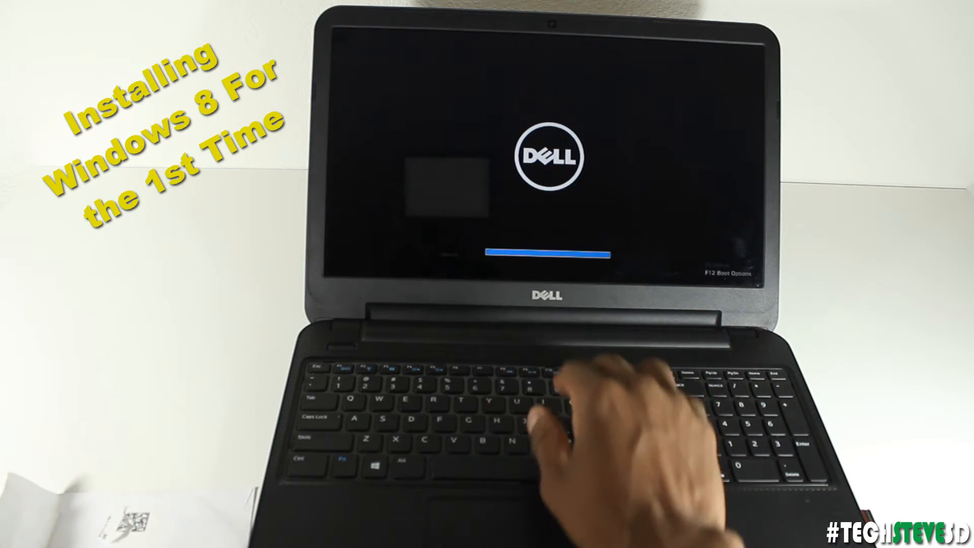
key(f12)
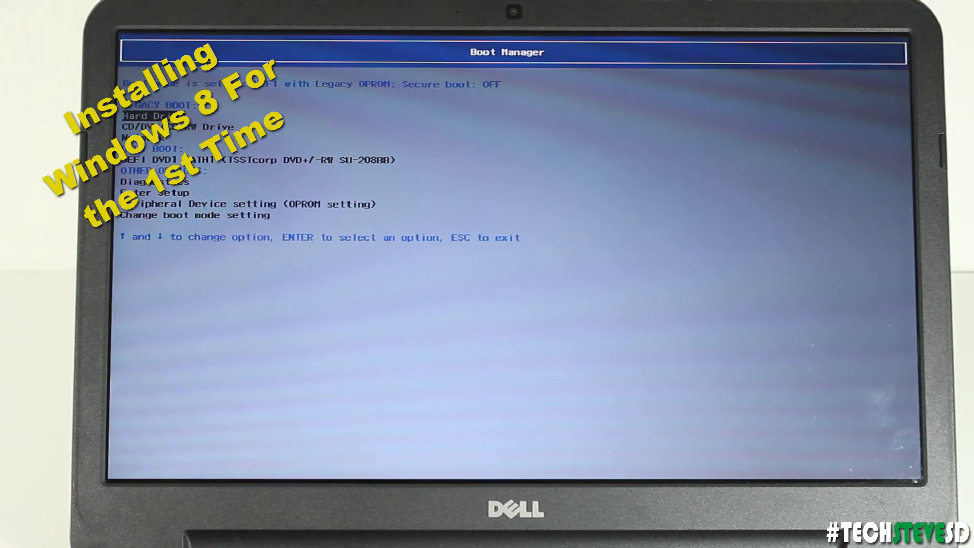
key(Down)
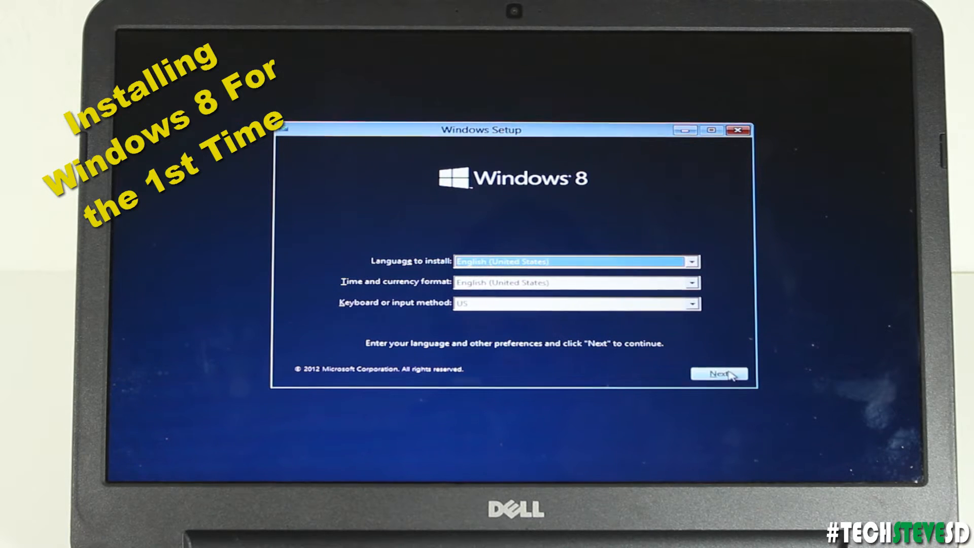
Step: Keep English (United States) preferences, start Install now, and accept the license terms
click(718, 373)
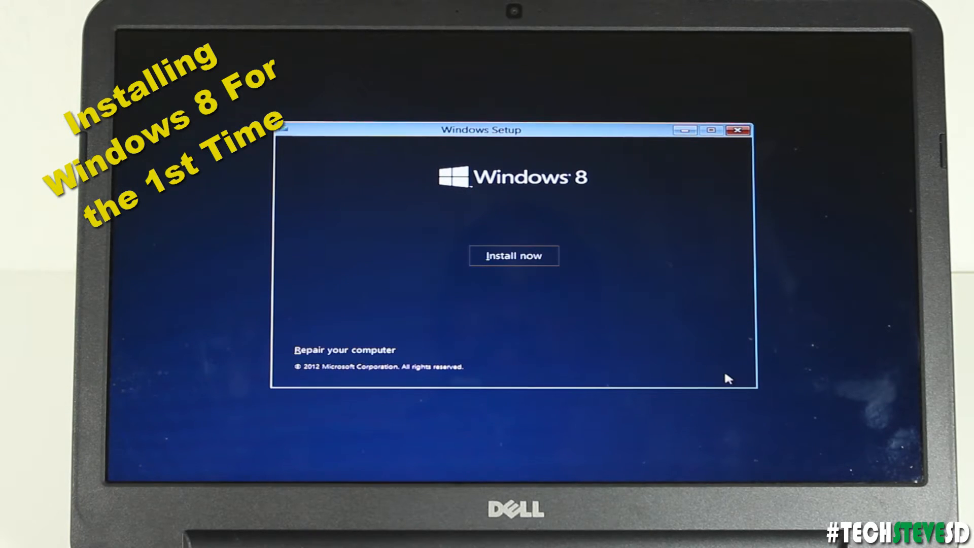
click(512, 255)
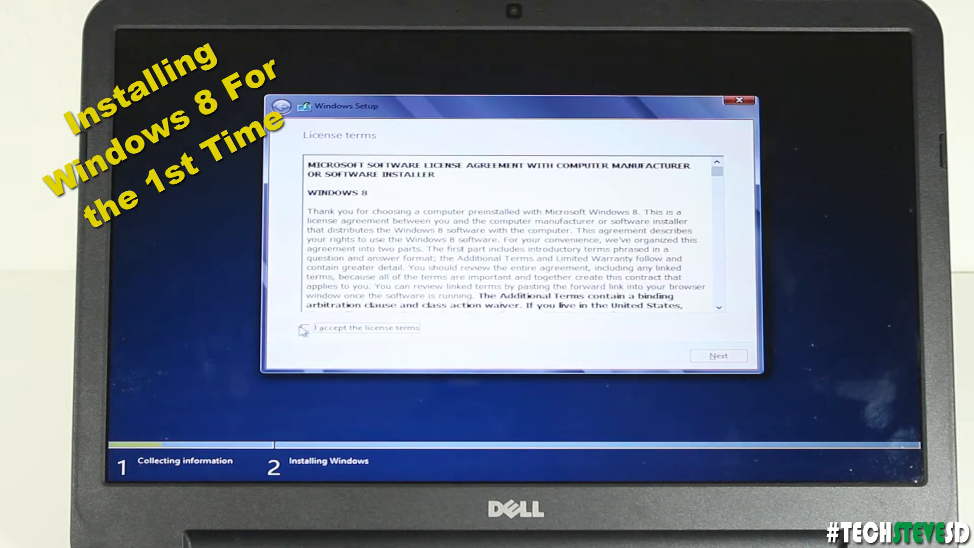
click(305, 328)
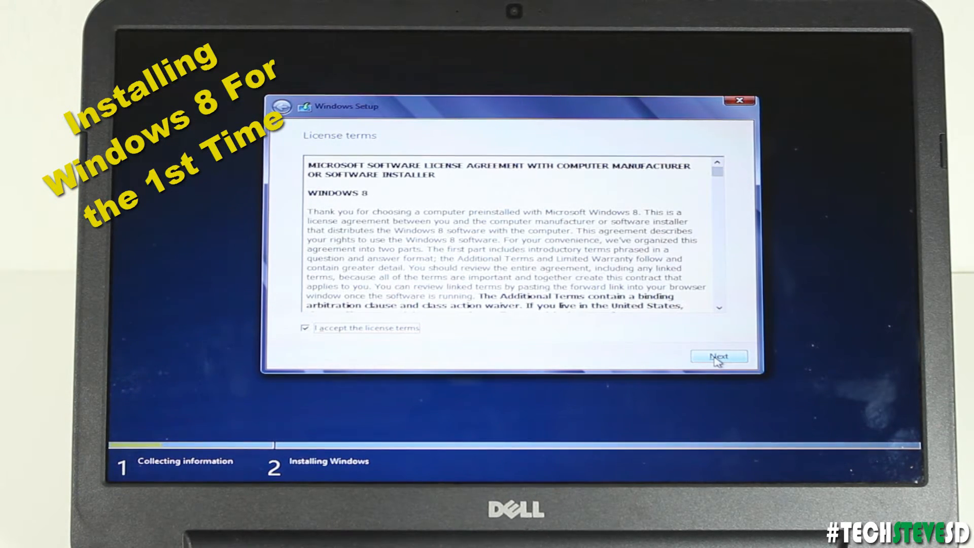
click(719, 356)
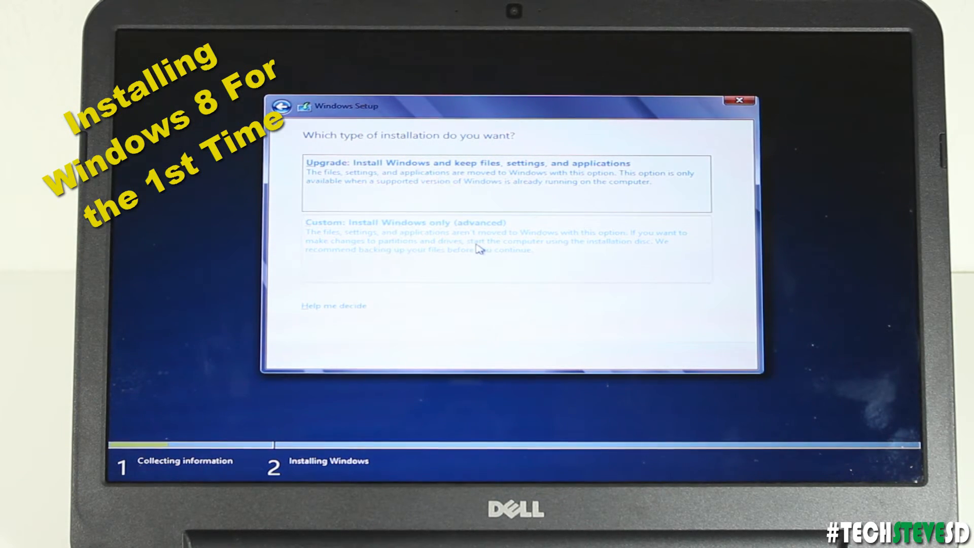
Step: Choose Custom install and delete Partition 2 and the System Reserved partition
click(404, 222)
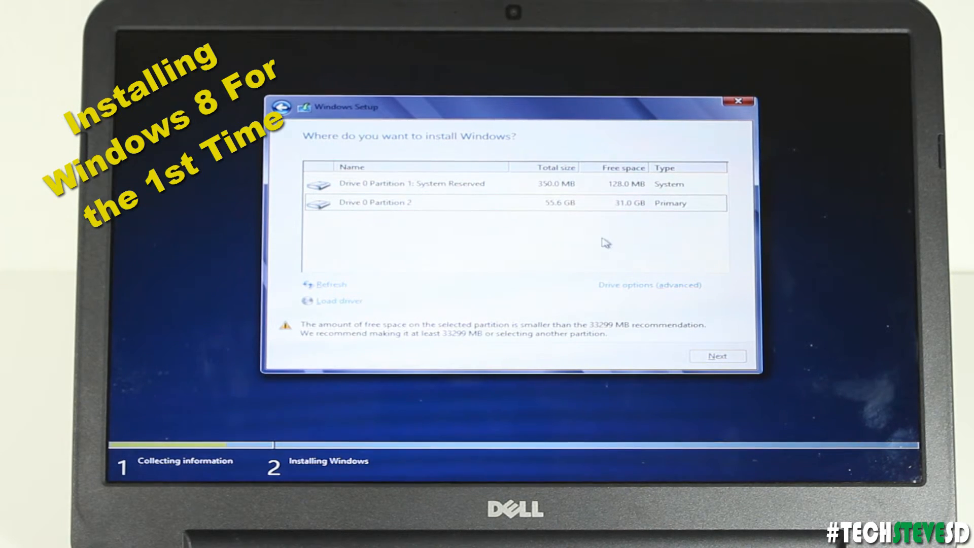
click(650, 284)
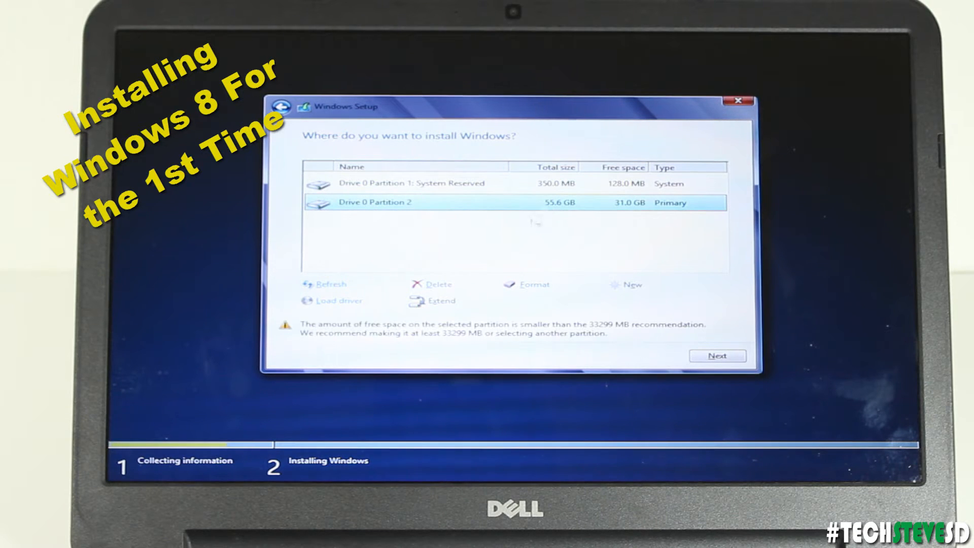
click(438, 284)
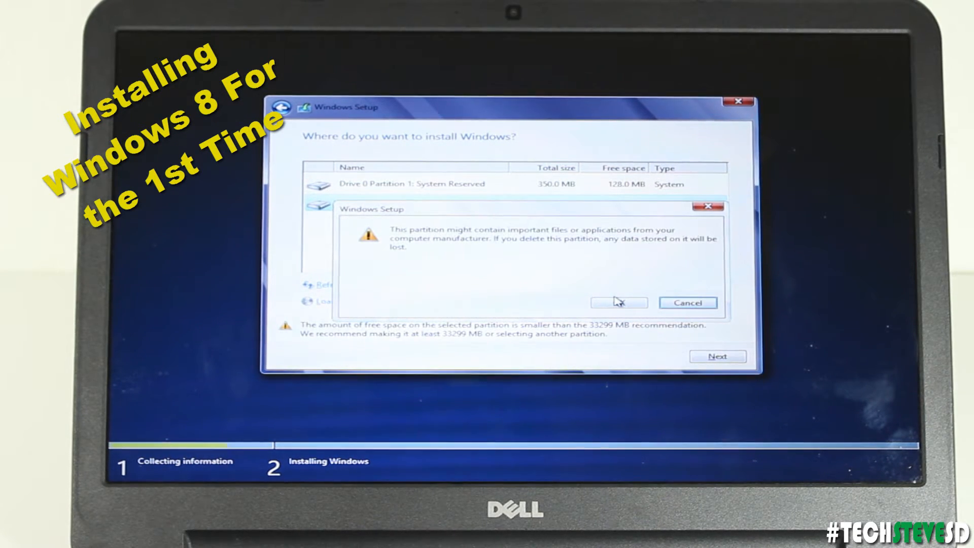
click(618, 303)
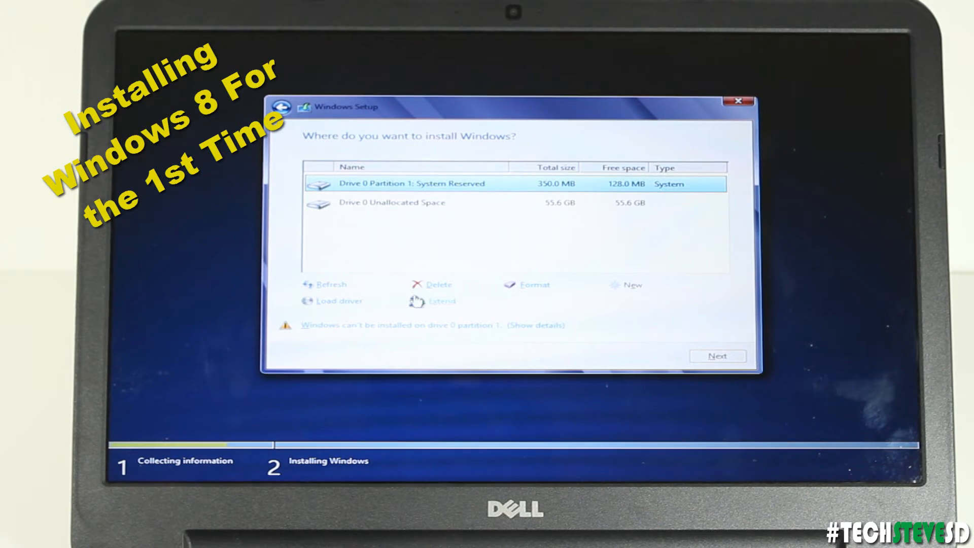
click(438, 284)
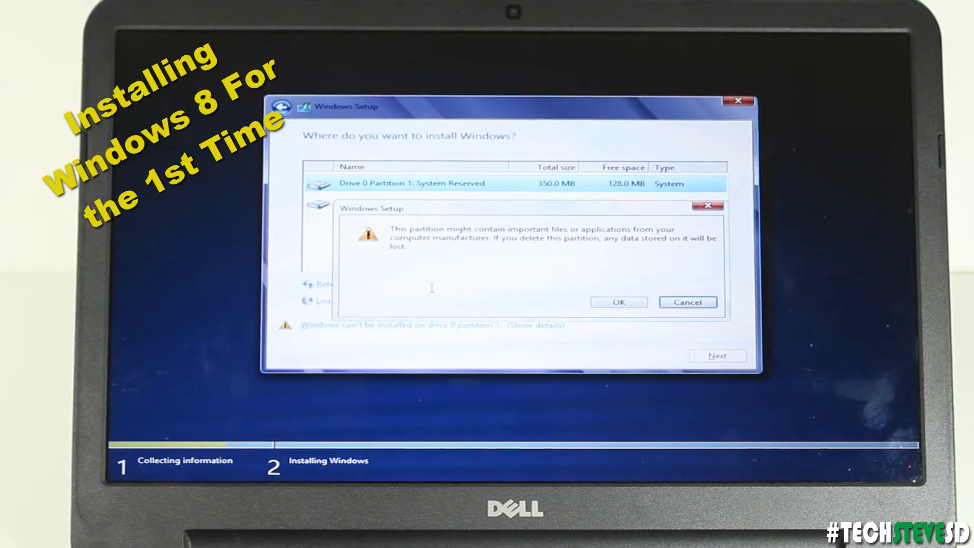
click(617, 303)
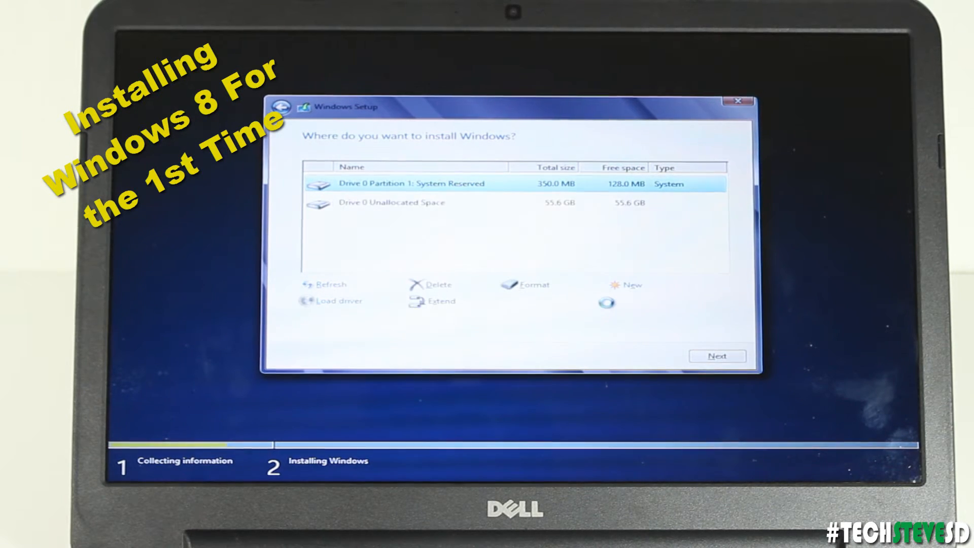
click(437, 284)
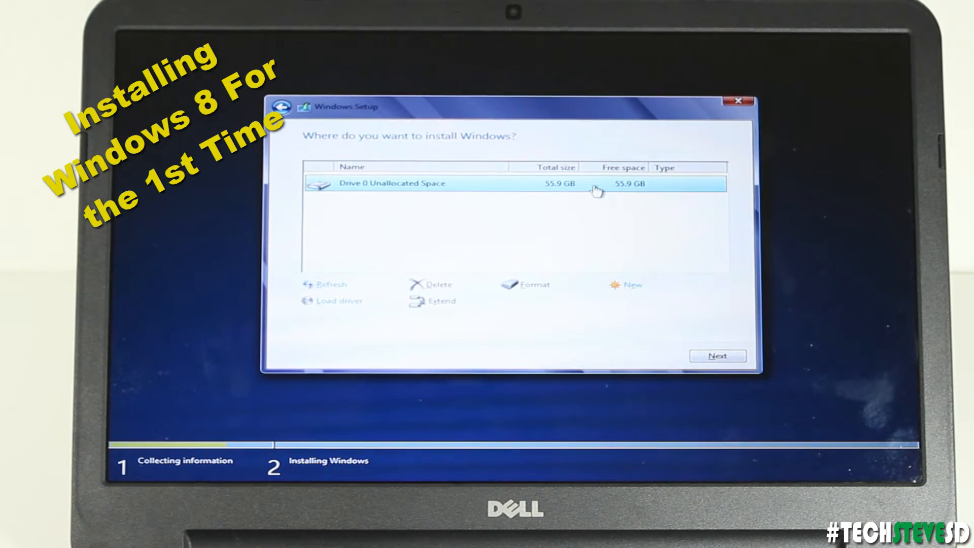
Step: Create a new partition from the 55.9 GB unallocated space and install onto Partition 2
click(631, 286)
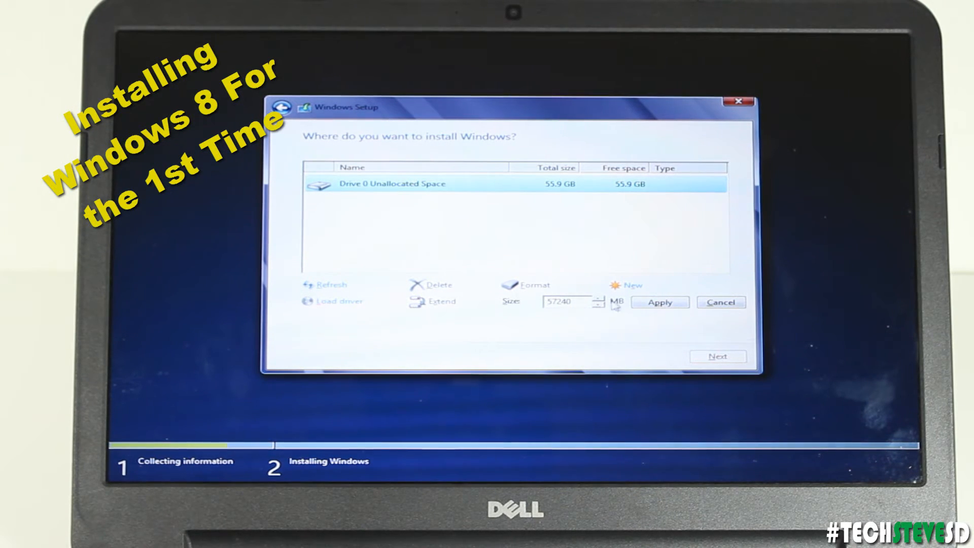
click(659, 302)
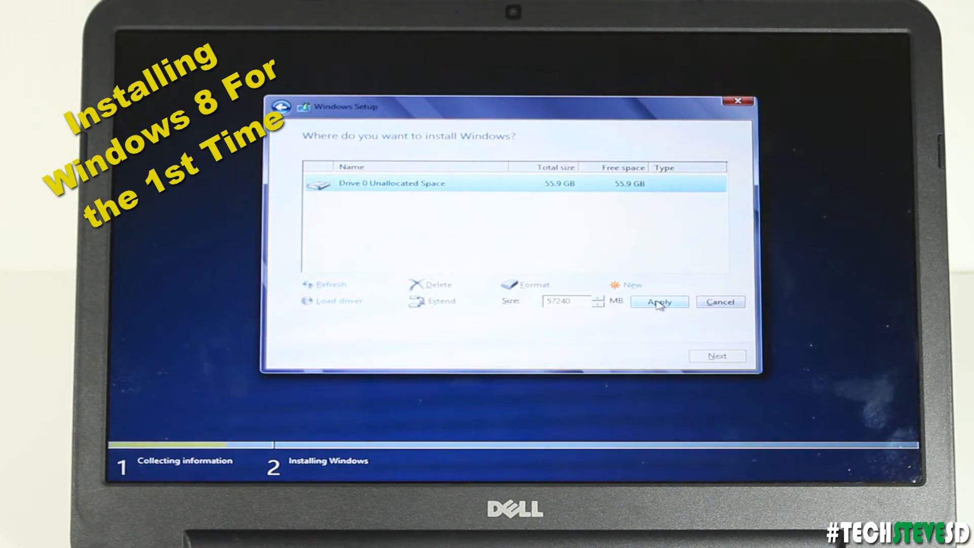
click(659, 301)
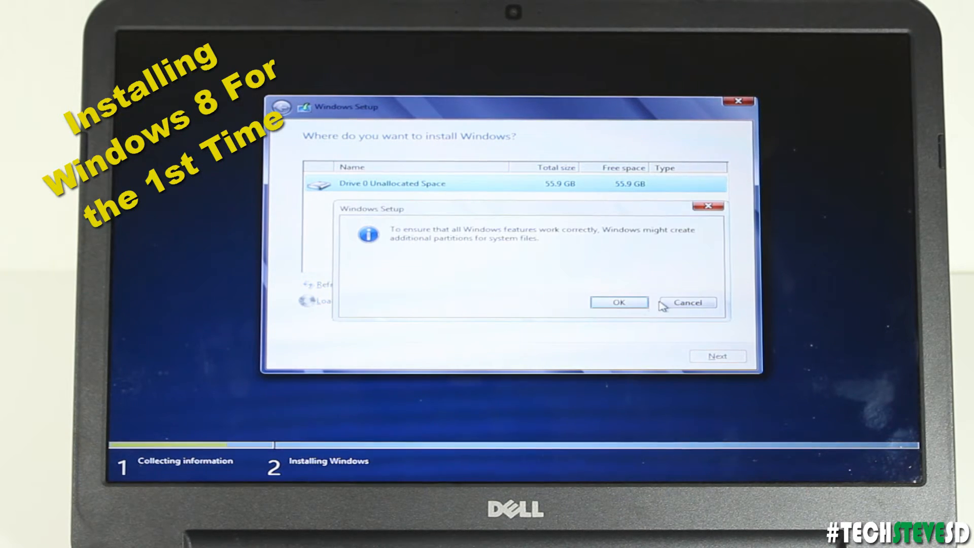
click(617, 302)
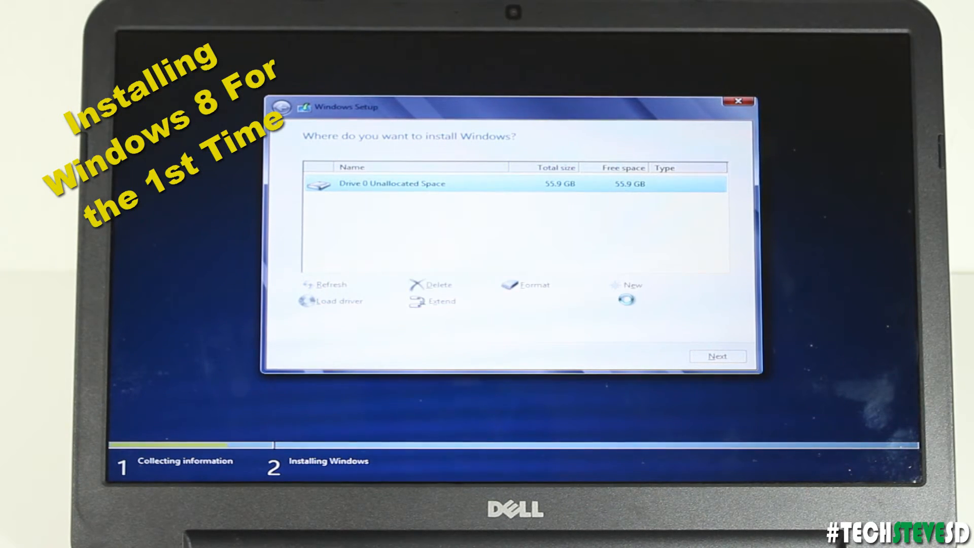
click(633, 285)
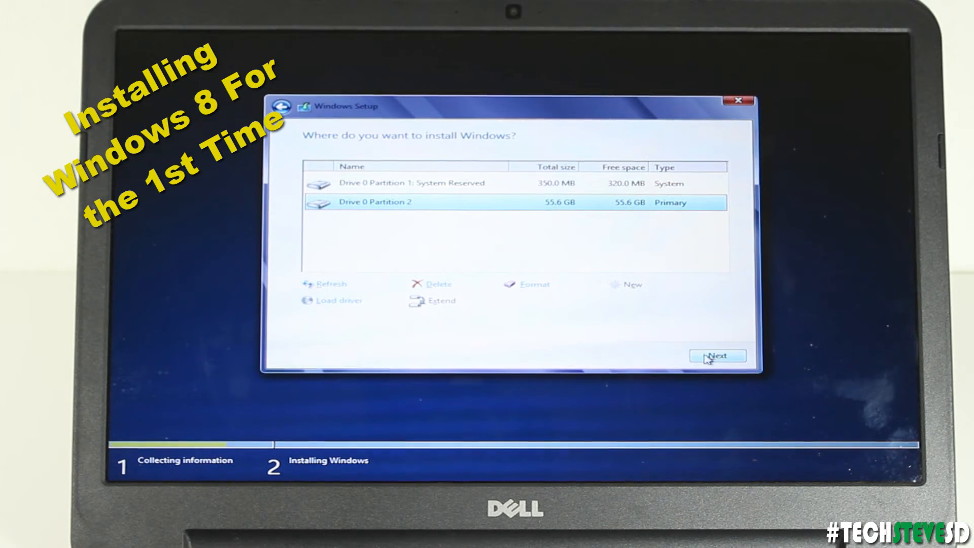
click(717, 356)
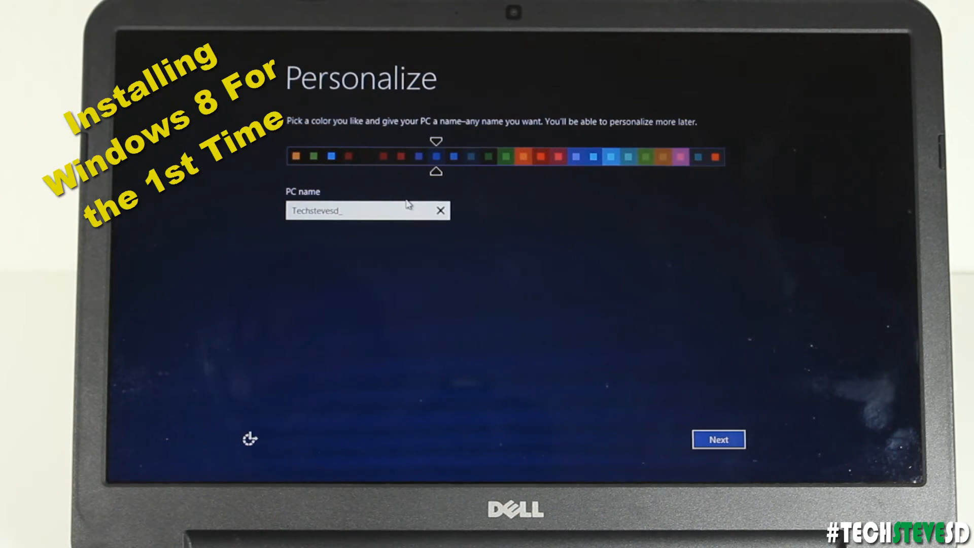
Step: Name the PC 'Techstevesd_Lap' and continue to the Wireless page
text(_Lap)
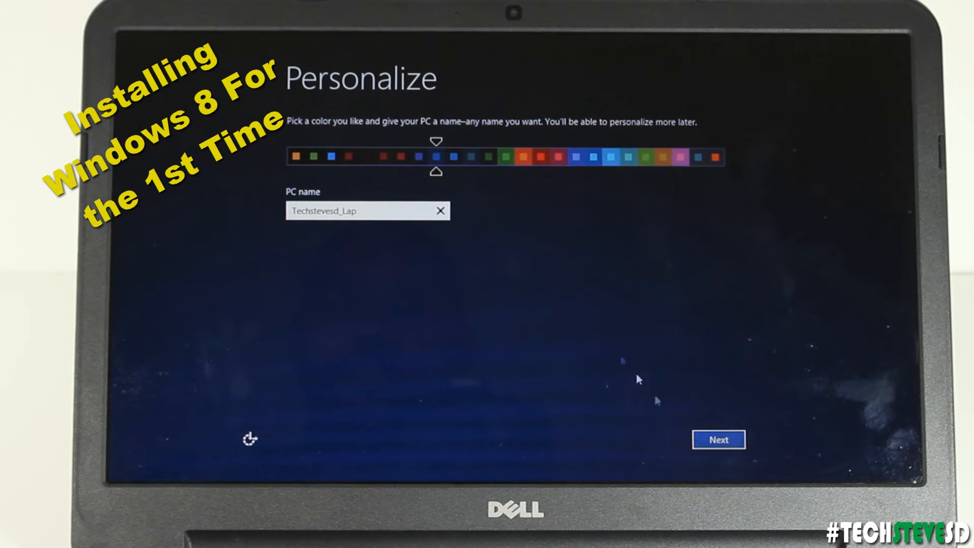
click(718, 439)
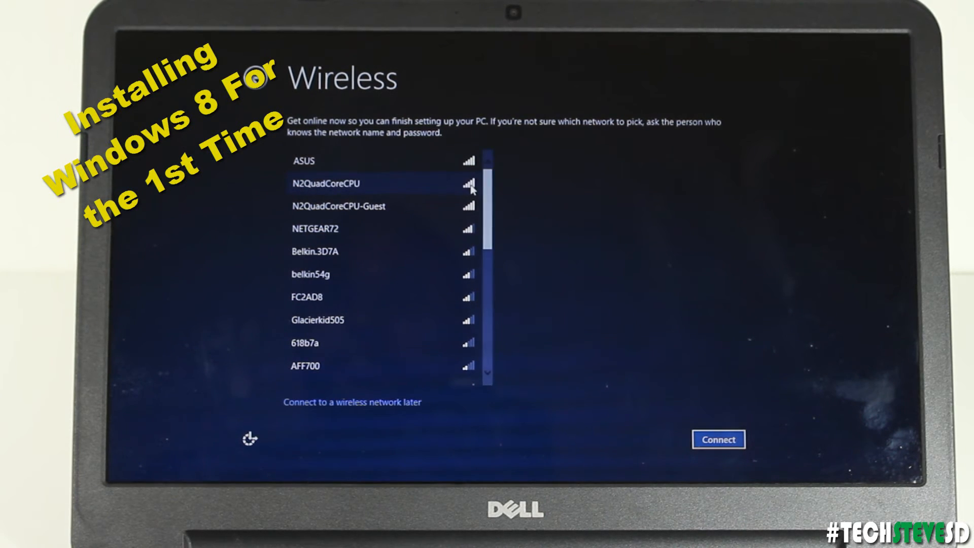
Step: Connect to N2QuadCoreCPU and turn on sharing in customized settings
click(718, 439)
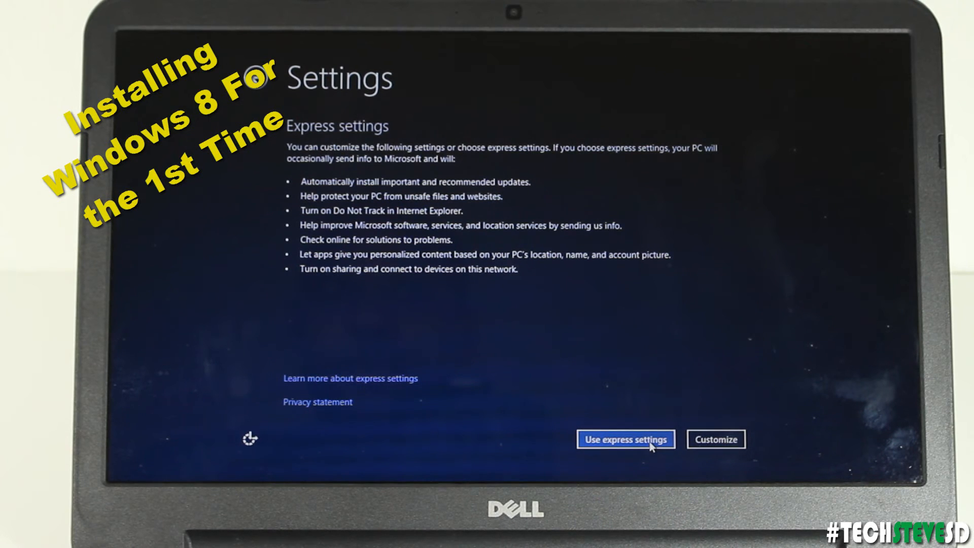
click(625, 439)
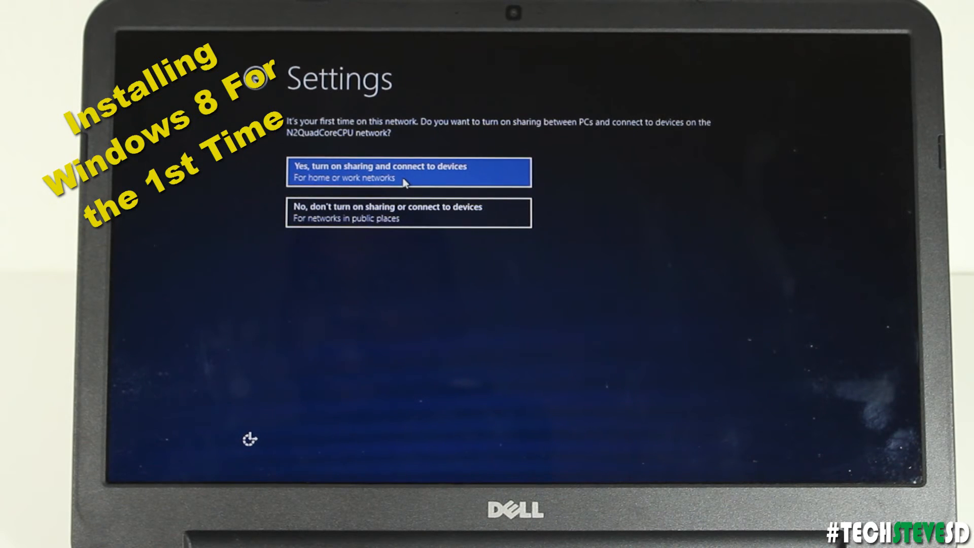
click(409, 171)
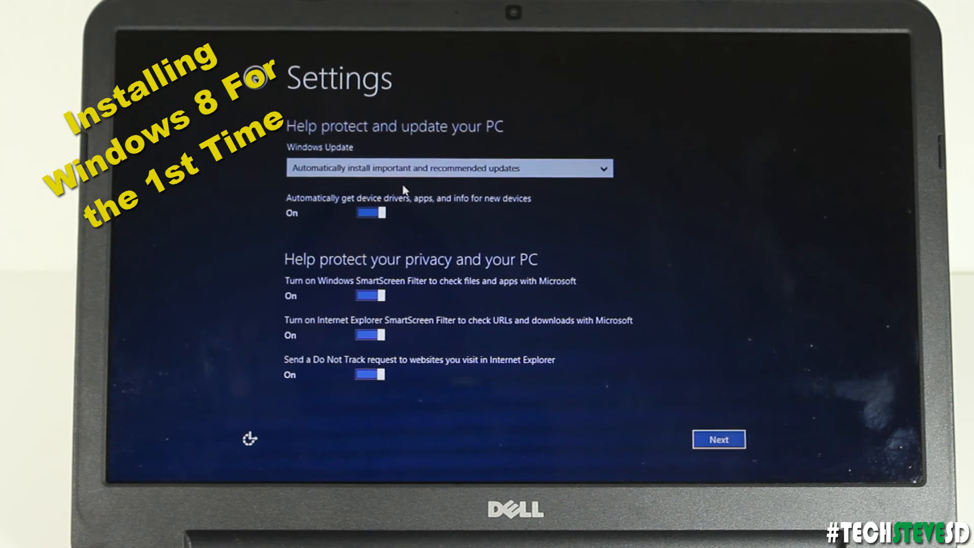
Step: Skip Windows Update setup and turn off both SmartScreen filters
click(448, 168)
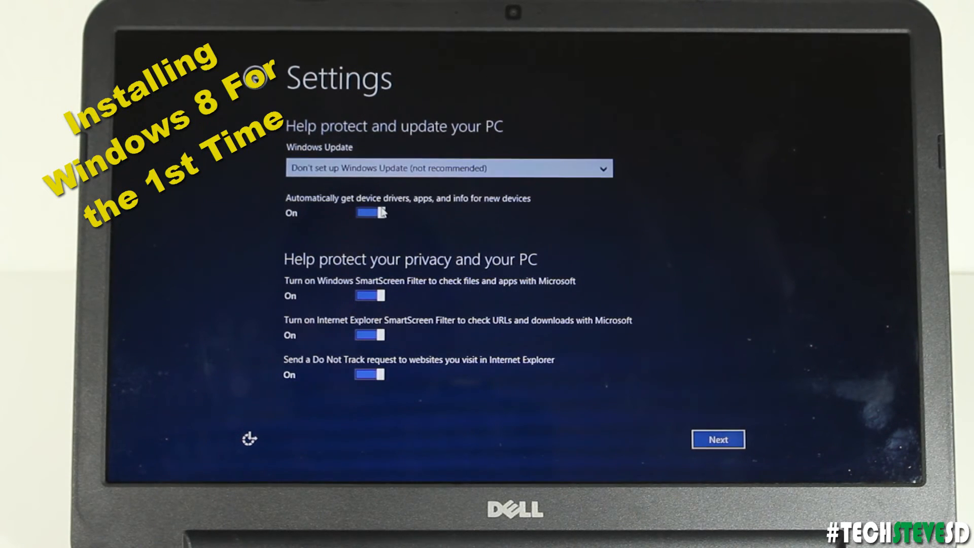
click(368, 296)
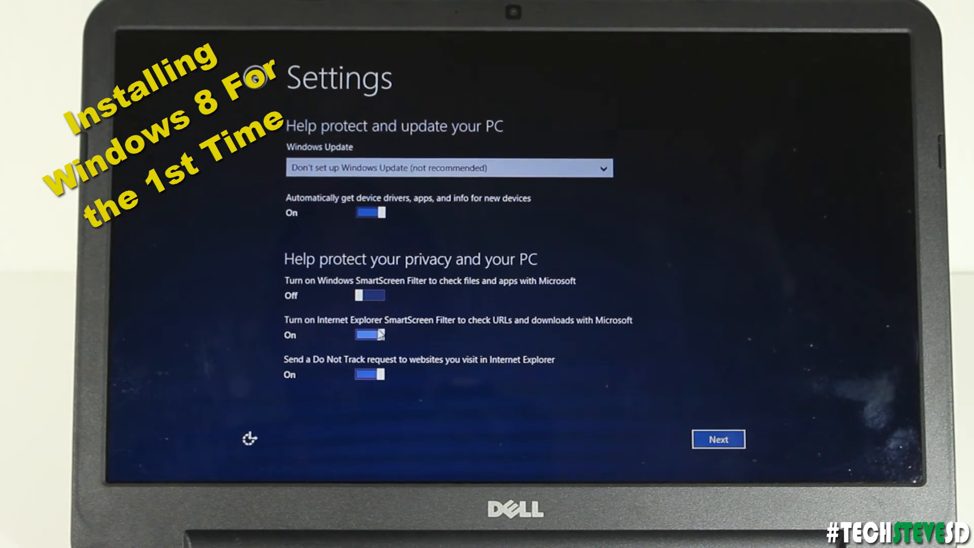
click(369, 373)
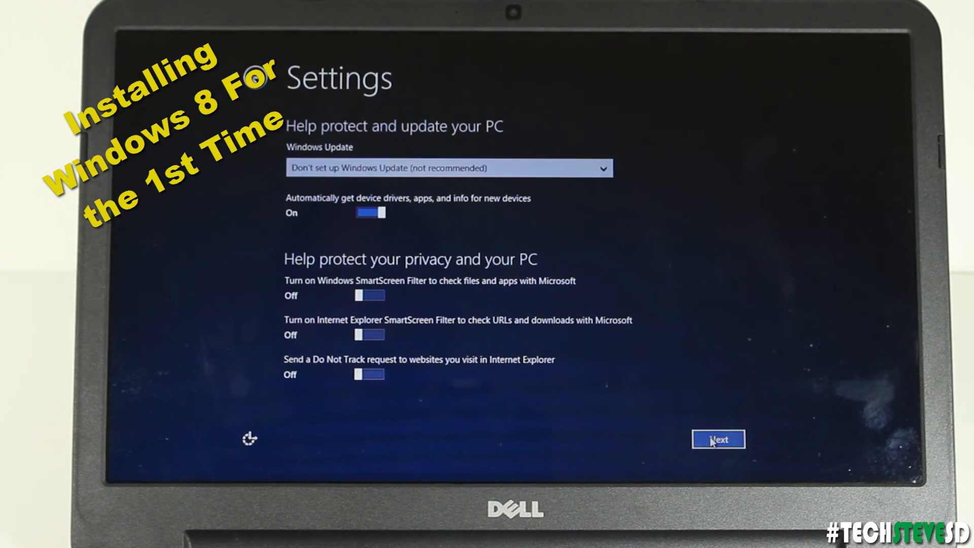
click(719, 439)
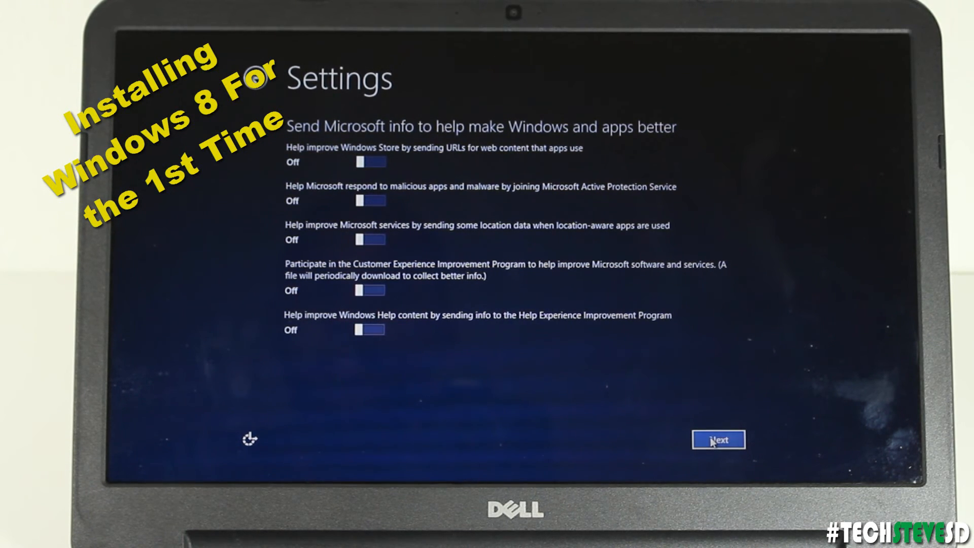
Step: Leave Microsoft feedback off and disable Windows Error Reporting and IE Compatibility lists
click(718, 440)
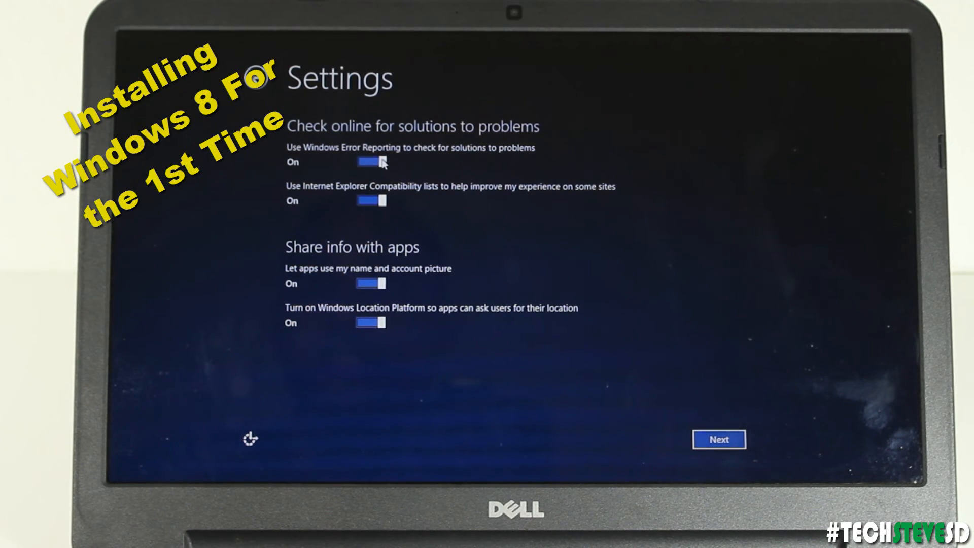
click(370, 163)
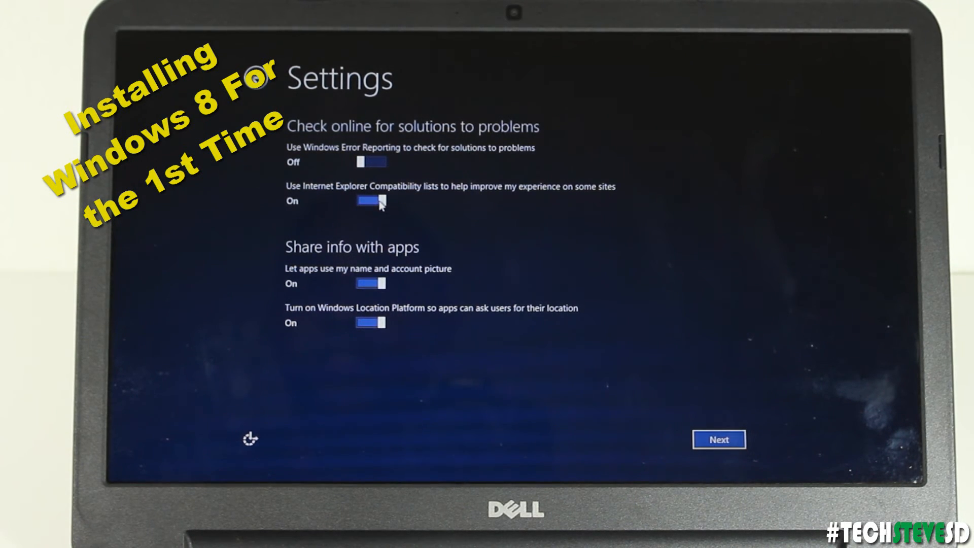
click(370, 200)
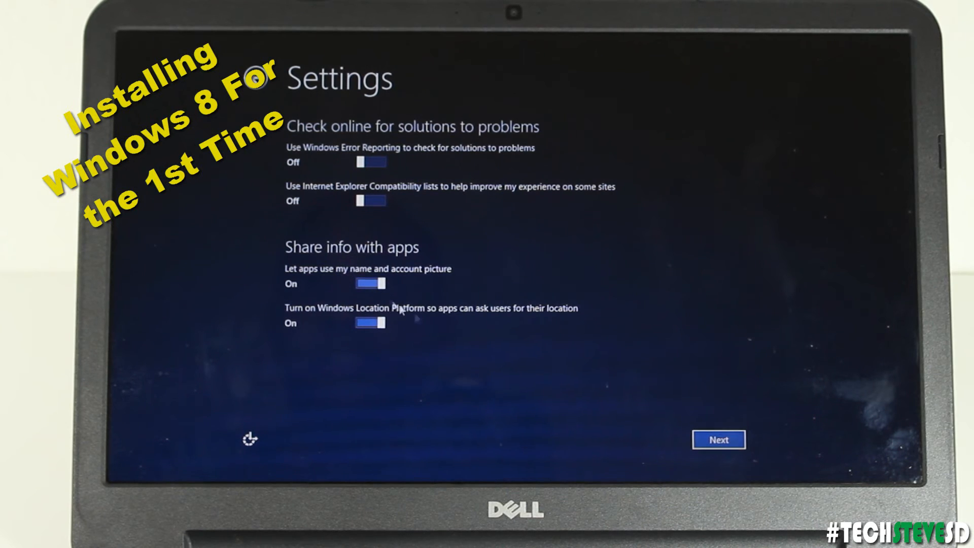
click(718, 439)
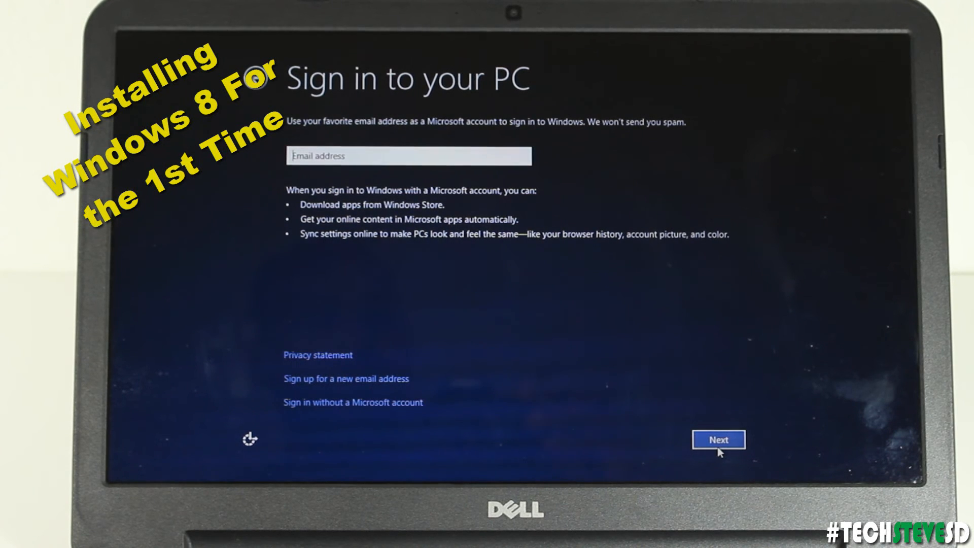
Step: Continue past the Sign in to your PC screen
click(718, 439)
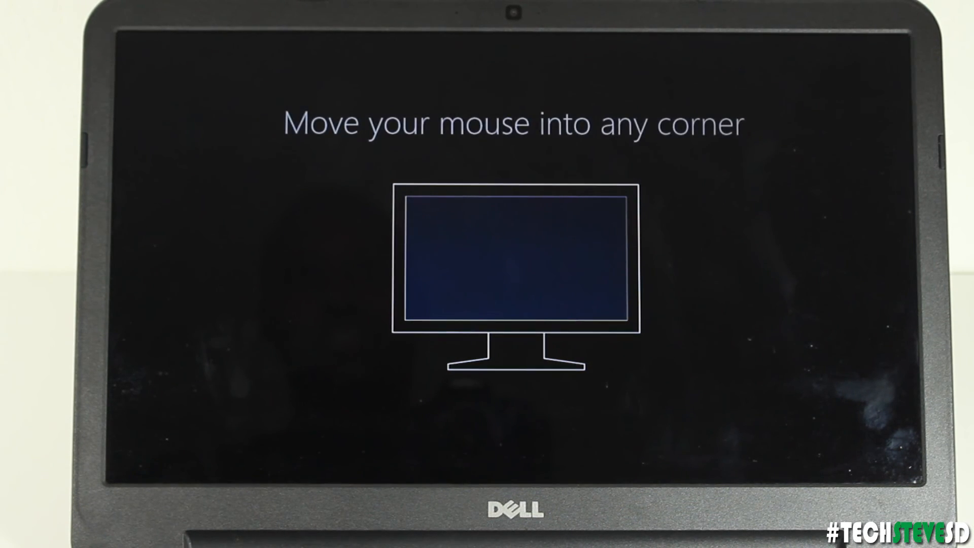
mouse_move(595, 254)
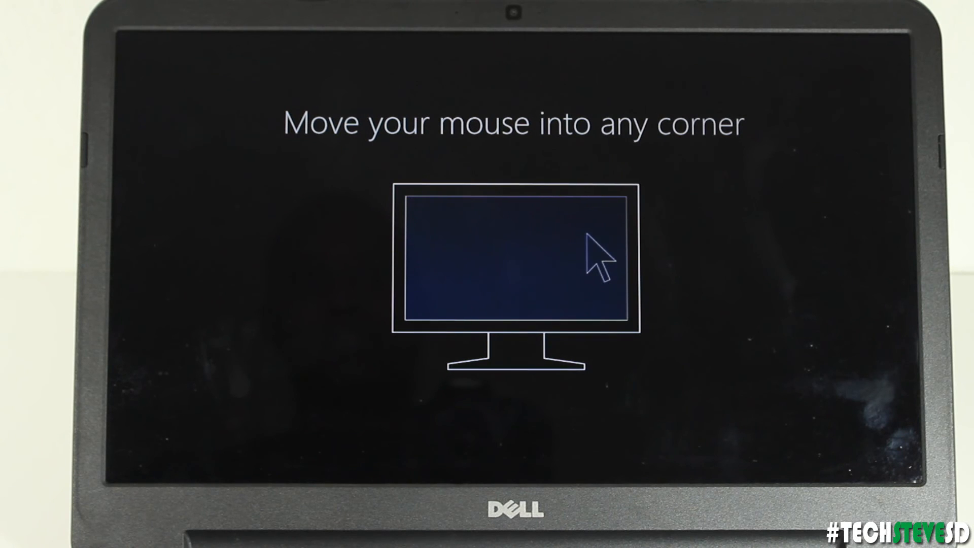